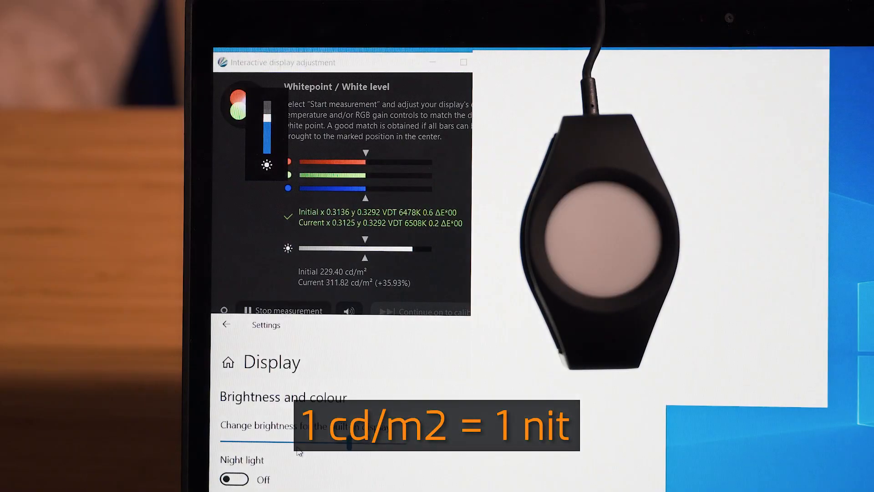
Step: Drag the Windows brightness slider back and forth until DisplayCAL's white luminance reads about 120 cd/m²
{"action": "left_click_drag", "start_coordinate": [368, 430], "coordinate": [295, 431]}
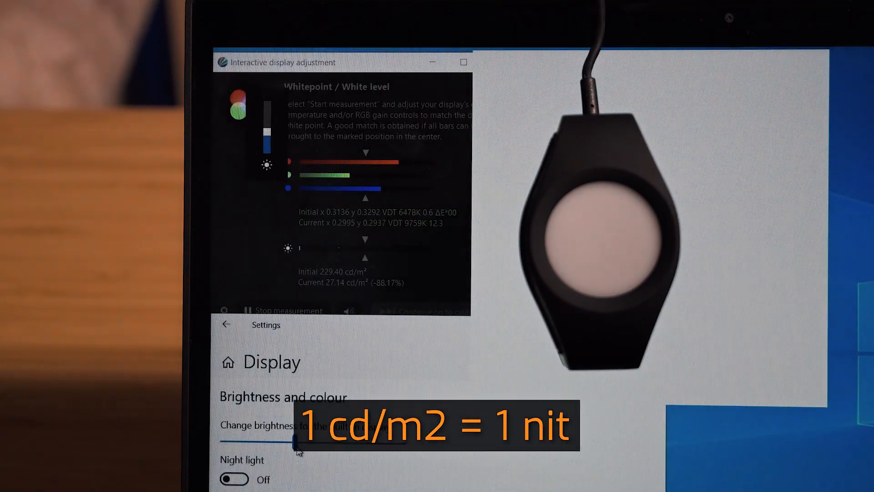
{"action": "left_click_drag", "start_coordinate": [281, 440], "coordinate": [312, 440]}
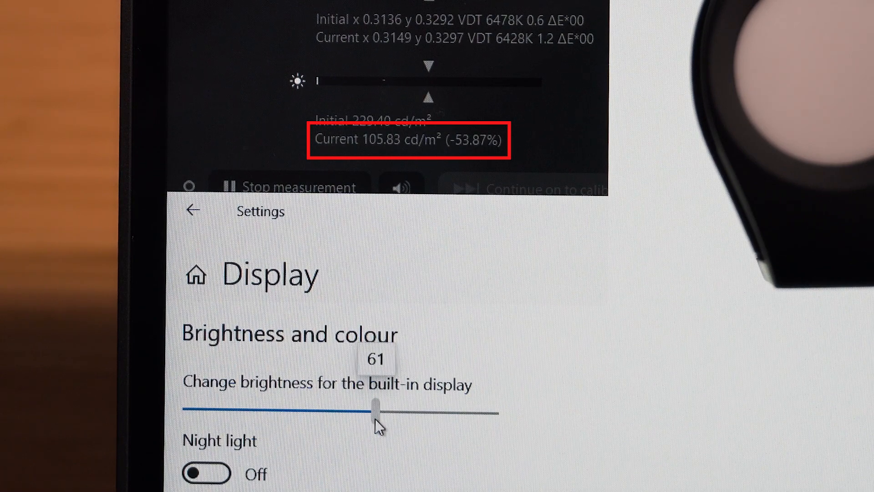
{"action": "left_click_drag", "start_coordinate": [375, 405], "coordinate": [388, 406]}
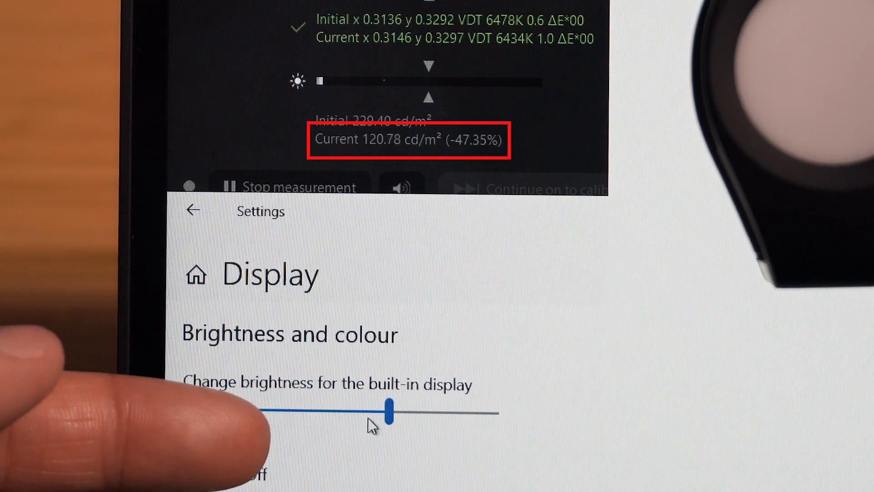
{"action": "left_click_drag", "start_coordinate": [391, 409], "coordinate": [371, 407]}
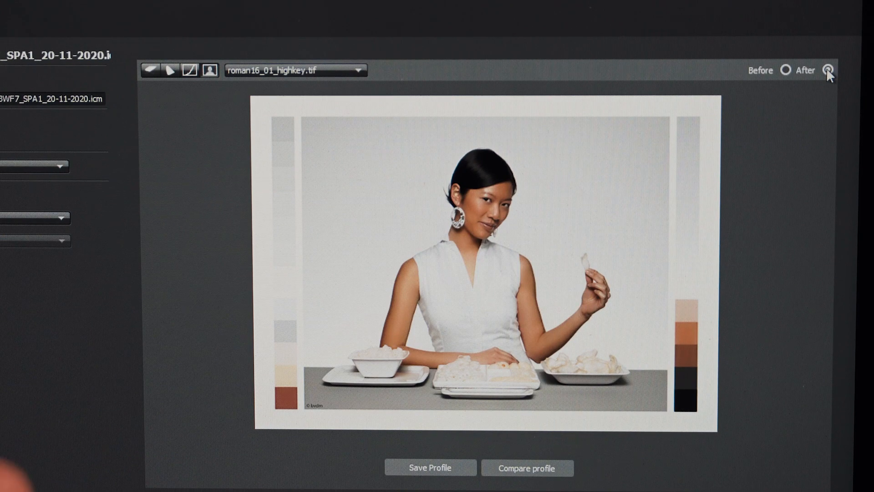
Step: Toggle Before and After on roman16_01_highkey.tif to compare the portrait with and without the profile
{"action": "left_click", "coordinate": [784, 71]}
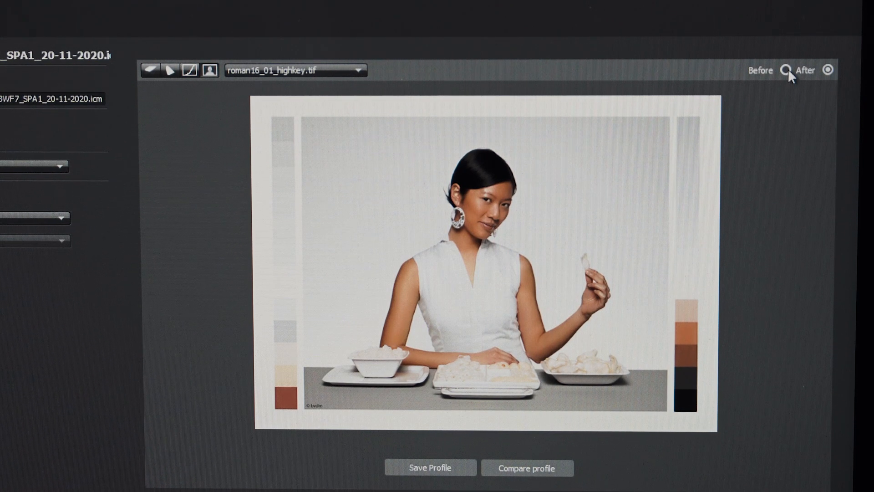
{"action": "left_click", "coordinate": [787, 71]}
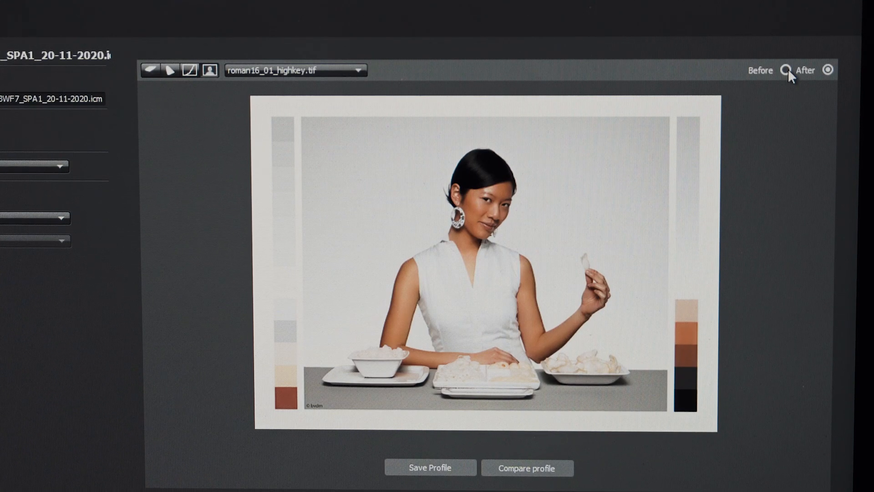
{"action": "left_click", "coordinate": [786, 69]}
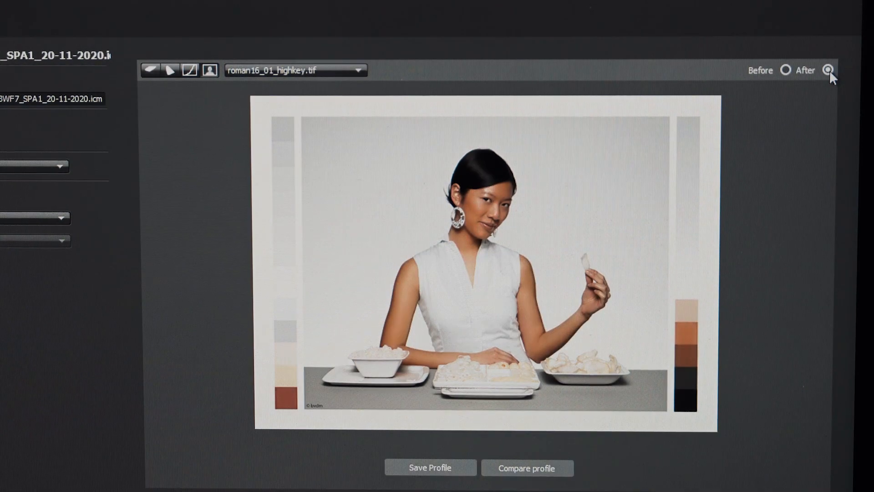
{"action": "left_click", "coordinate": [785, 71]}
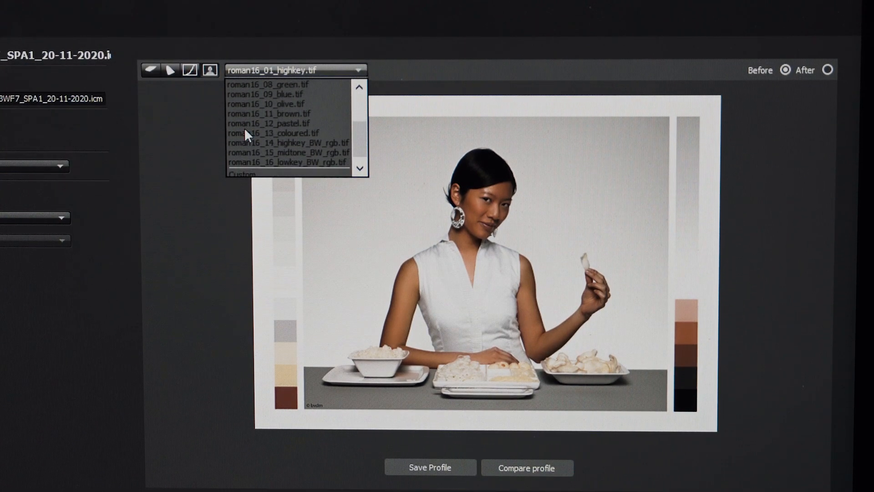
Step: Load roman16_13_coloured.tif and flip Before/After repeatedly to compare the profiled and unprofiled image
{"action": "left_click", "coordinate": [272, 133]}
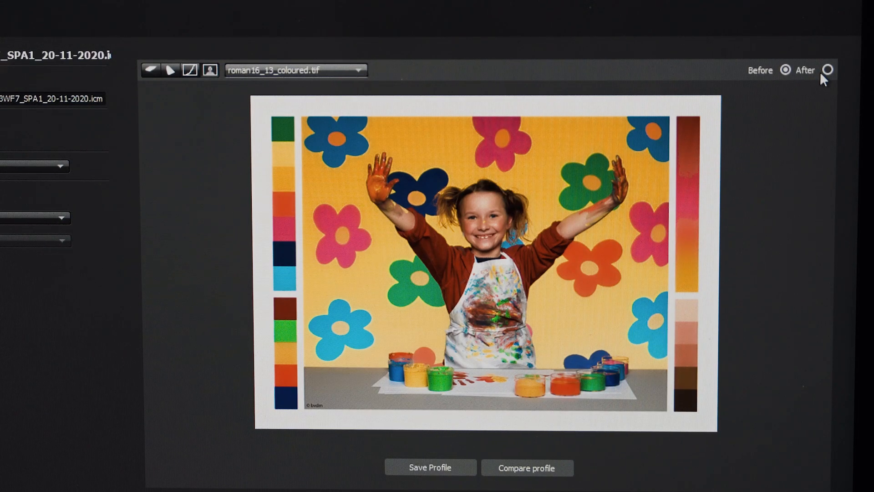
{"action": "left_click", "coordinate": [828, 69]}
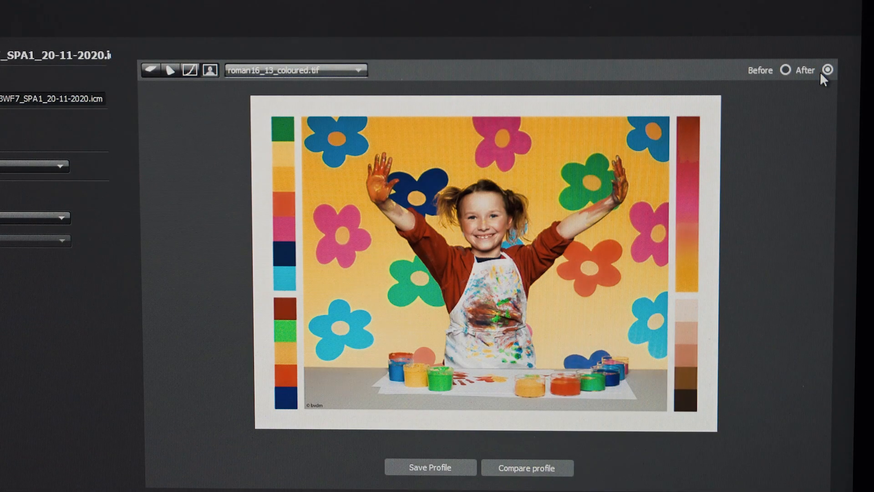
{"action": "left_click", "coordinate": [783, 70]}
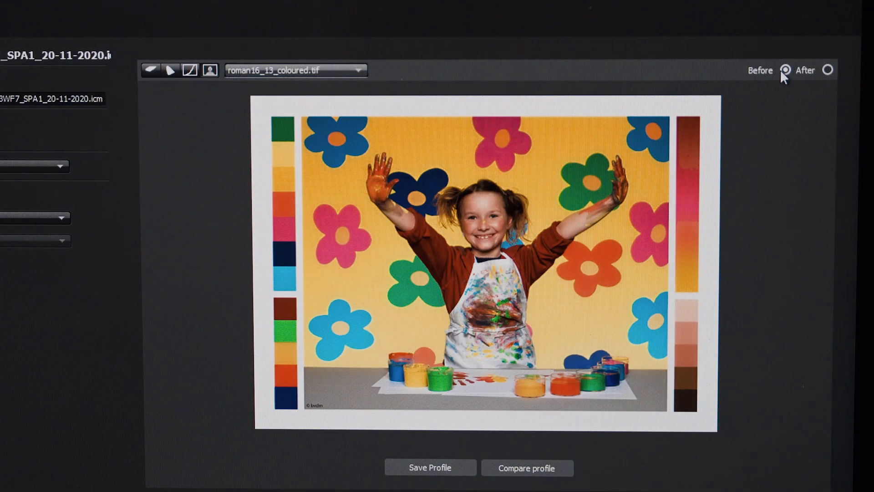
{"action": "left_click", "coordinate": [827, 71]}
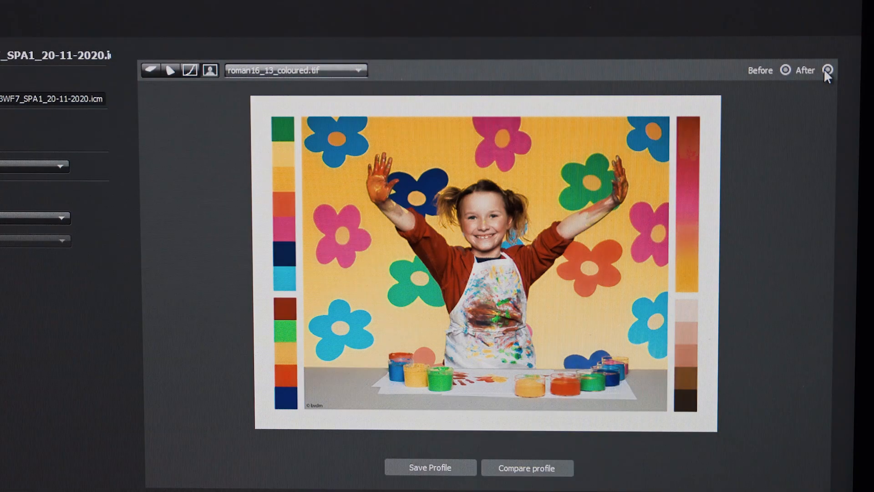
{"action": "left_click", "coordinate": [827, 71]}
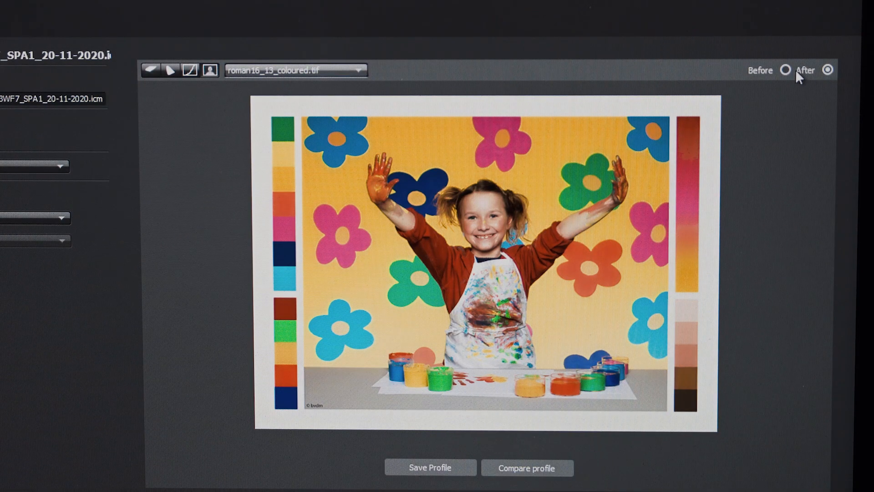
{"action": "left_click", "coordinate": [785, 70]}
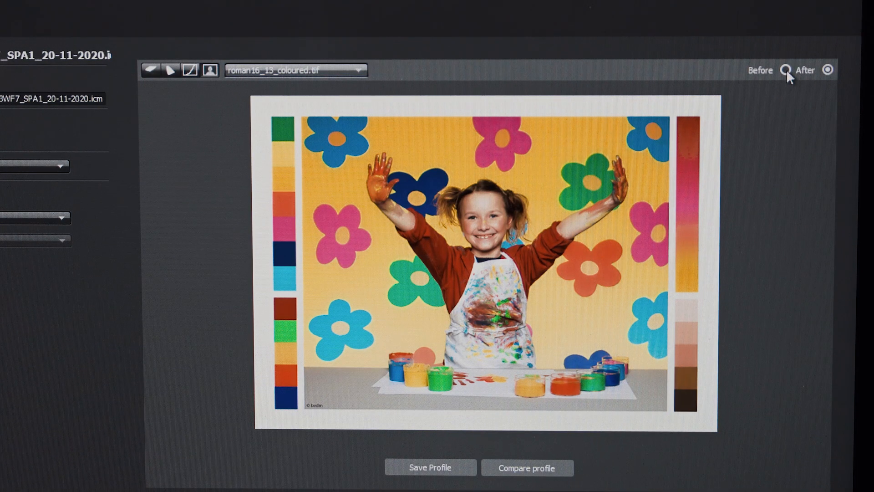
{"action": "left_click", "coordinate": [784, 70]}
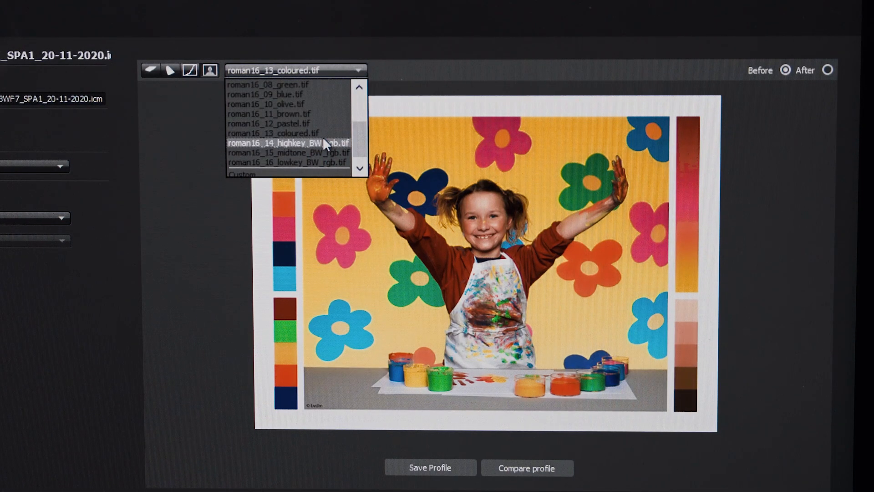
Step: Compare the midtone and high-key black-and-white portraits (roman16_14_highkey_BW_rgb.tif) before and after profiling
{"action": "left_click", "coordinate": [288, 153]}
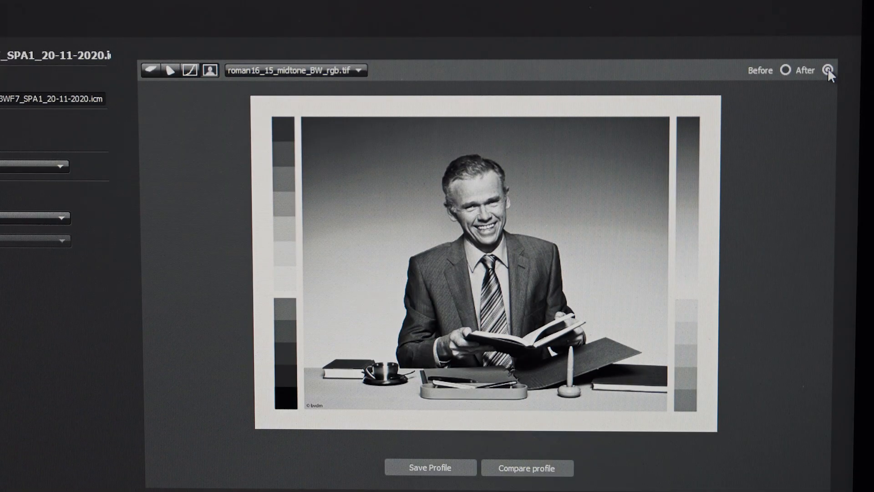
{"action": "left_click", "coordinate": [785, 71]}
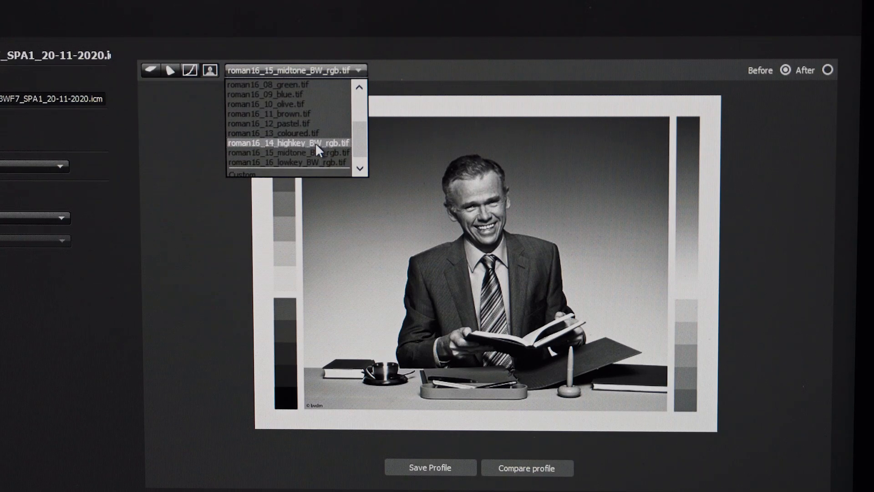
{"action": "left_click", "coordinate": [288, 142]}
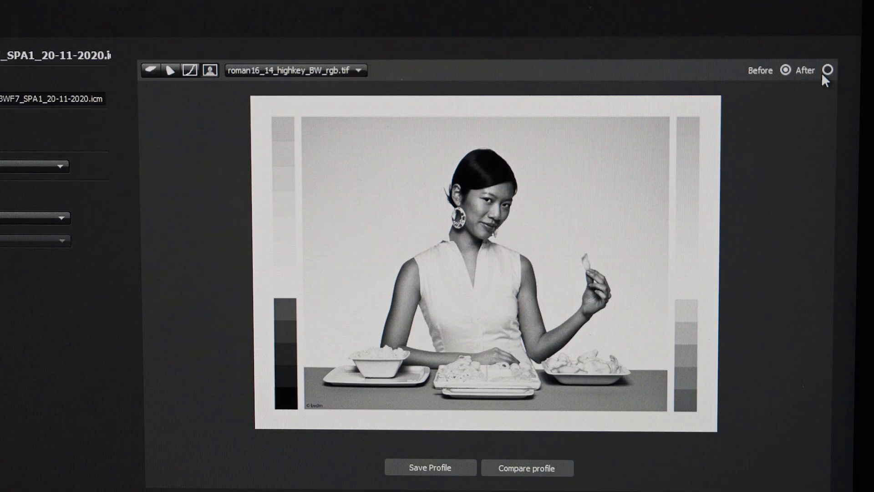
{"action": "left_click", "coordinate": [828, 70]}
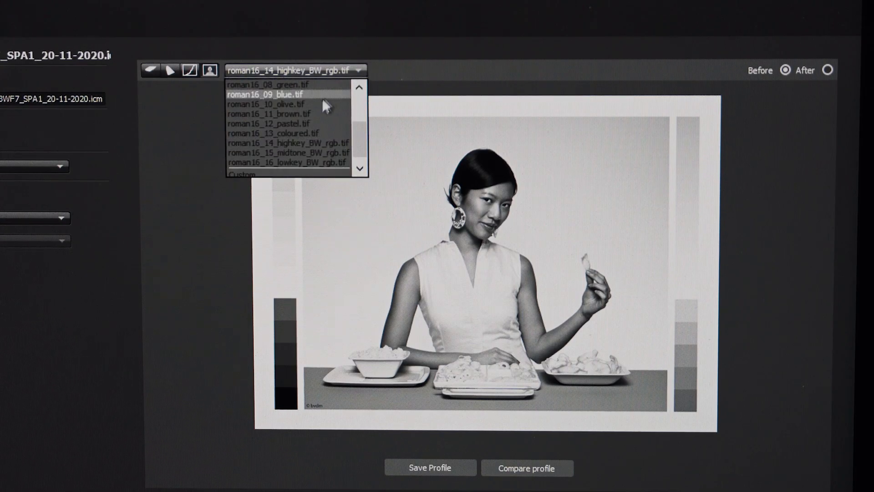
Step: Load roman16_12_pastel.tif and compare it before and after, ending with the profile applied
{"action": "left_click", "coordinate": [274, 124]}
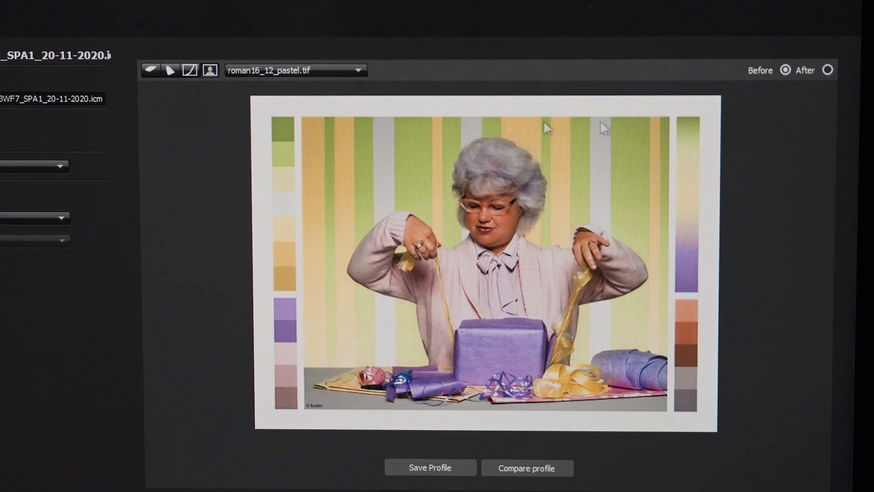
{"action": "left_click", "coordinate": [825, 71]}
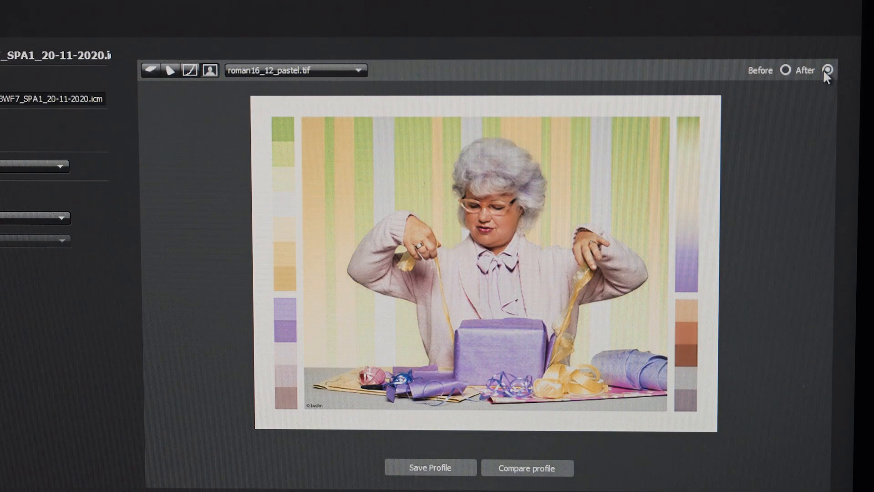
{"action": "left_click", "coordinate": [826, 71]}
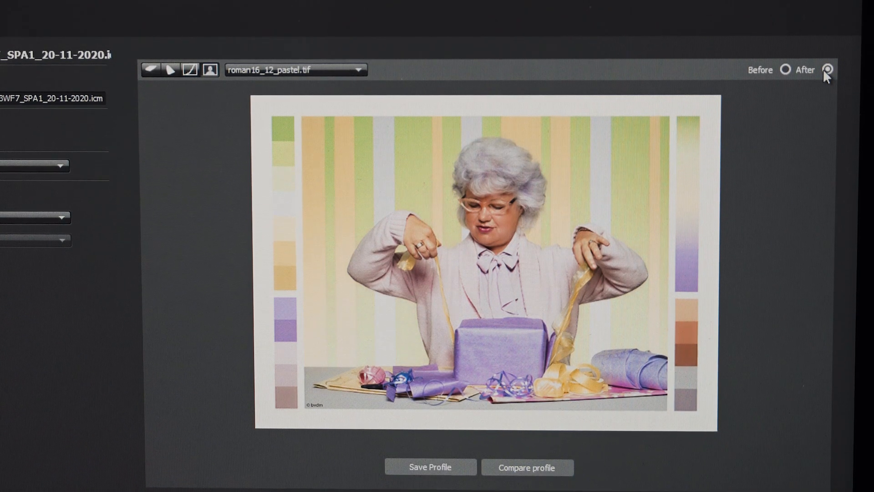
{"action": "left_click", "coordinate": [827, 71]}
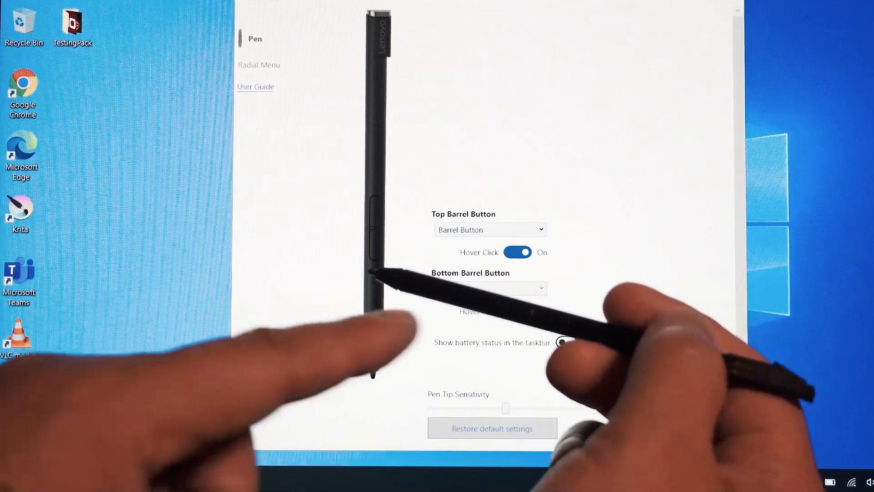
Step: Review the Top Barrel Button action choices and keep it set to Barrel Button
{"action": "left_click", "coordinate": [566, 342]}
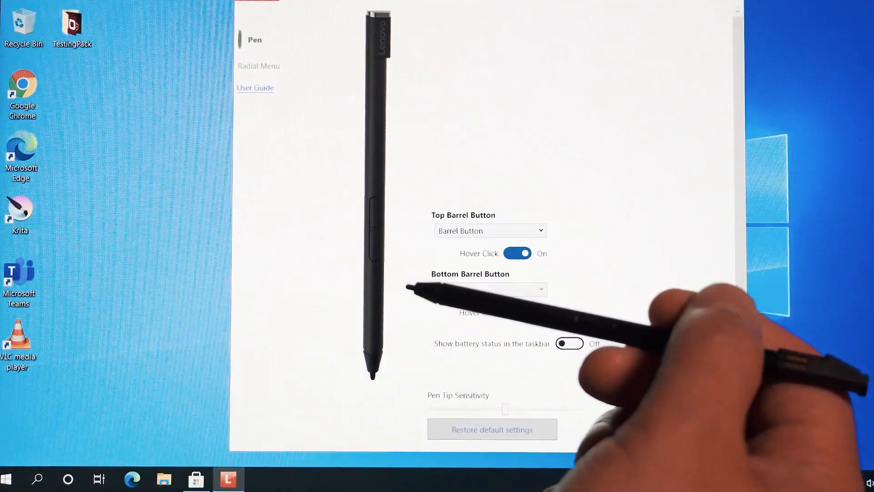
{"action": "left_click", "coordinate": [489, 231]}
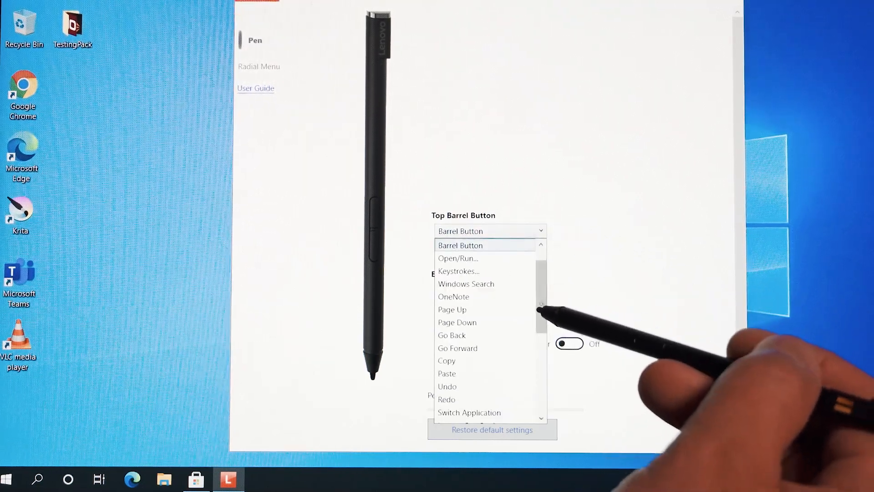
{"action": "scroll", "scroll_direction": "down", "scroll_amount": 3}
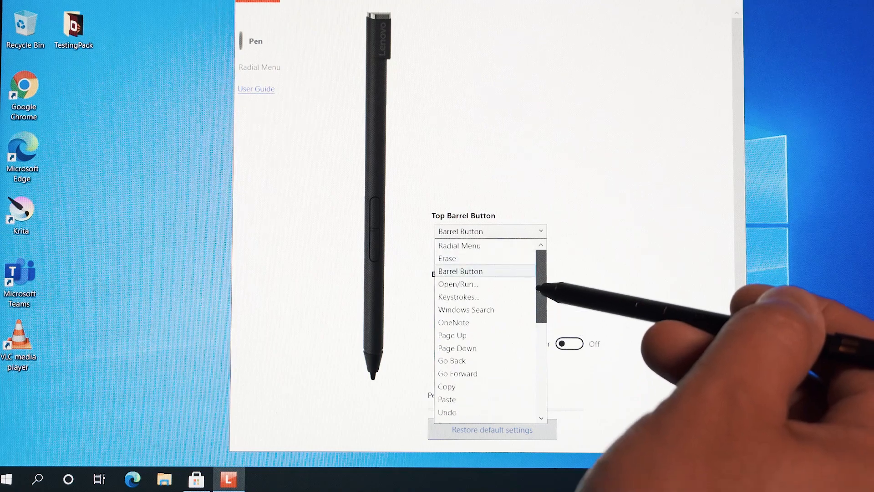
{"action": "left_click", "coordinate": [459, 271]}
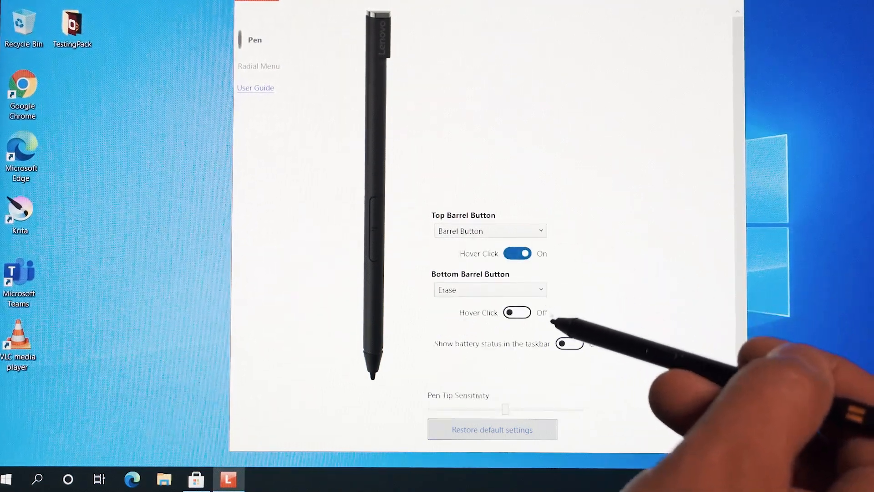
Step: Review the Bottom Barrel Button action choices and keep it set to Erase
{"action": "left_click", "coordinate": [490, 290]}
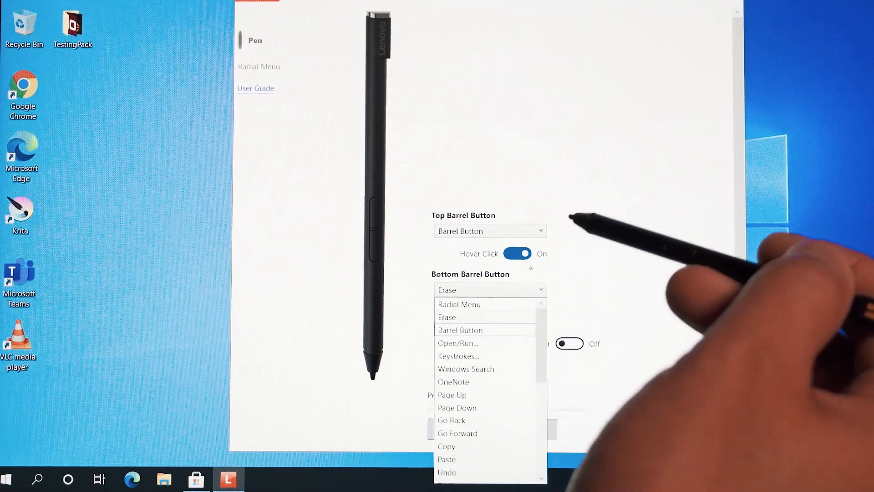
{"action": "left_click", "coordinate": [447, 317]}
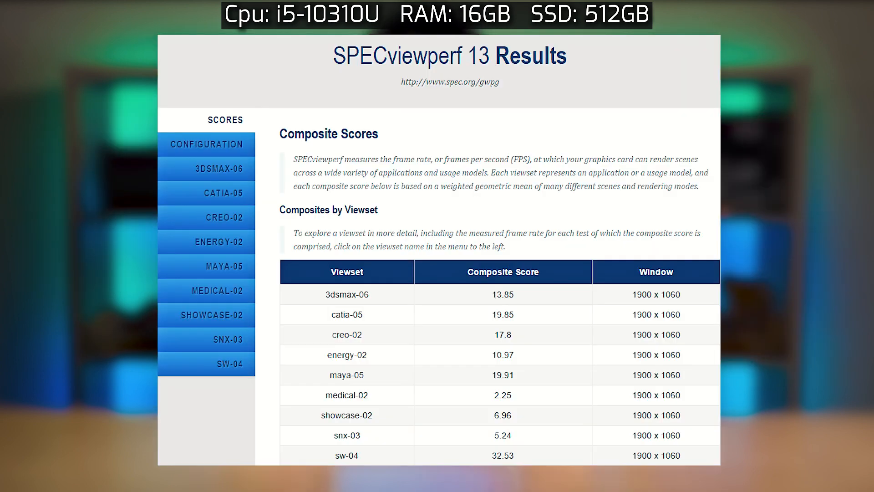
Step: Show the detailed per-test results table for the 3dsmax-06 viewset
{"action": "left_click", "coordinate": [205, 168]}
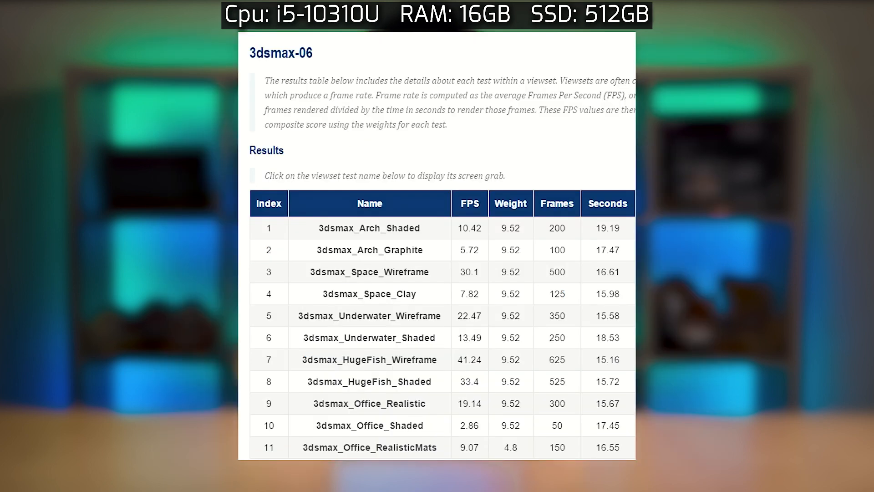